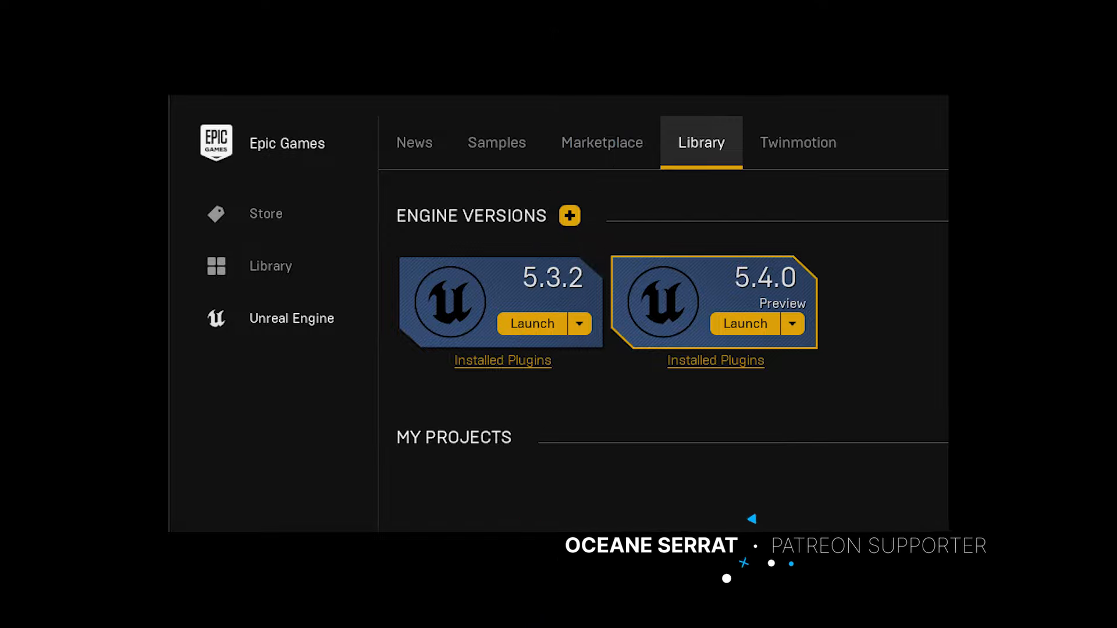
mouse_move(736, 509)
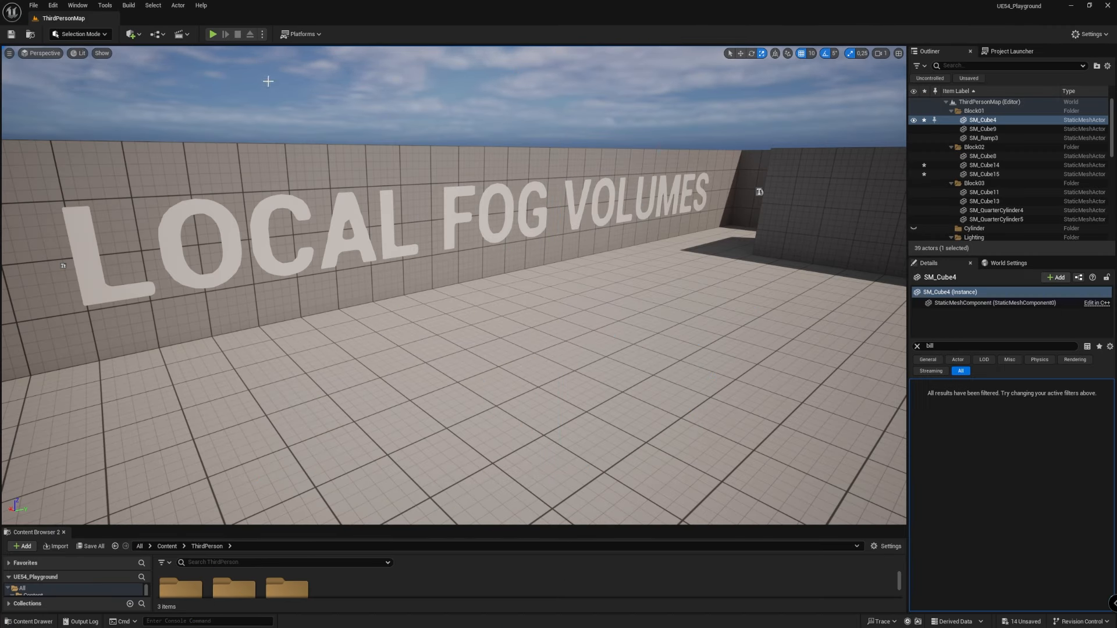
Step: Add a Local Fog Volume from Quick Add › Visual Effects, giving LocalFogVolume5 above the courtyard
click(132, 34)
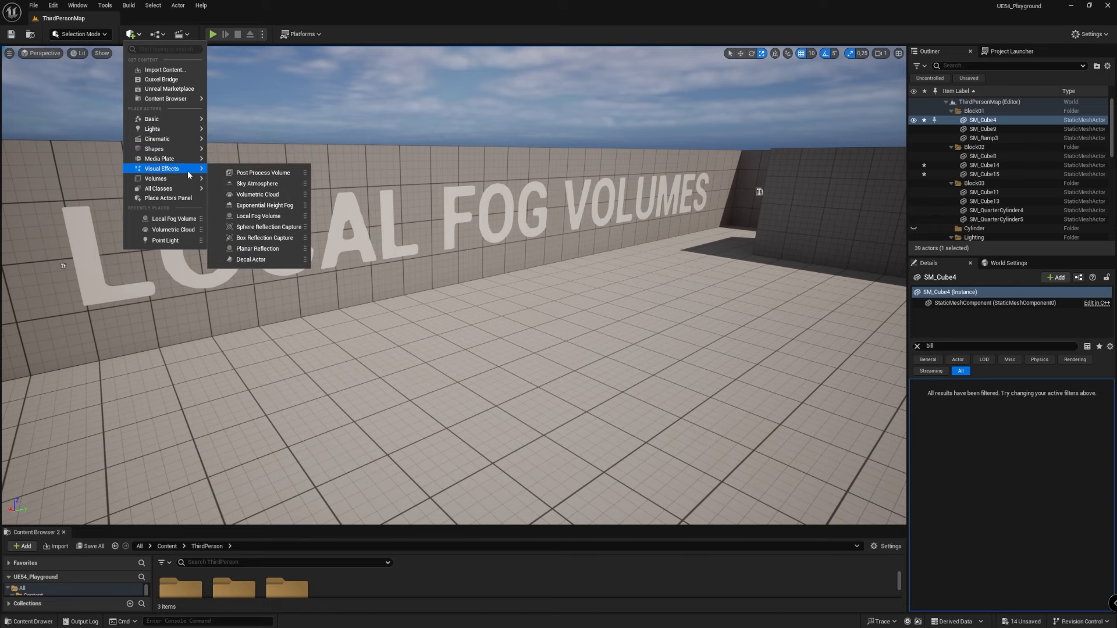
click(255, 217)
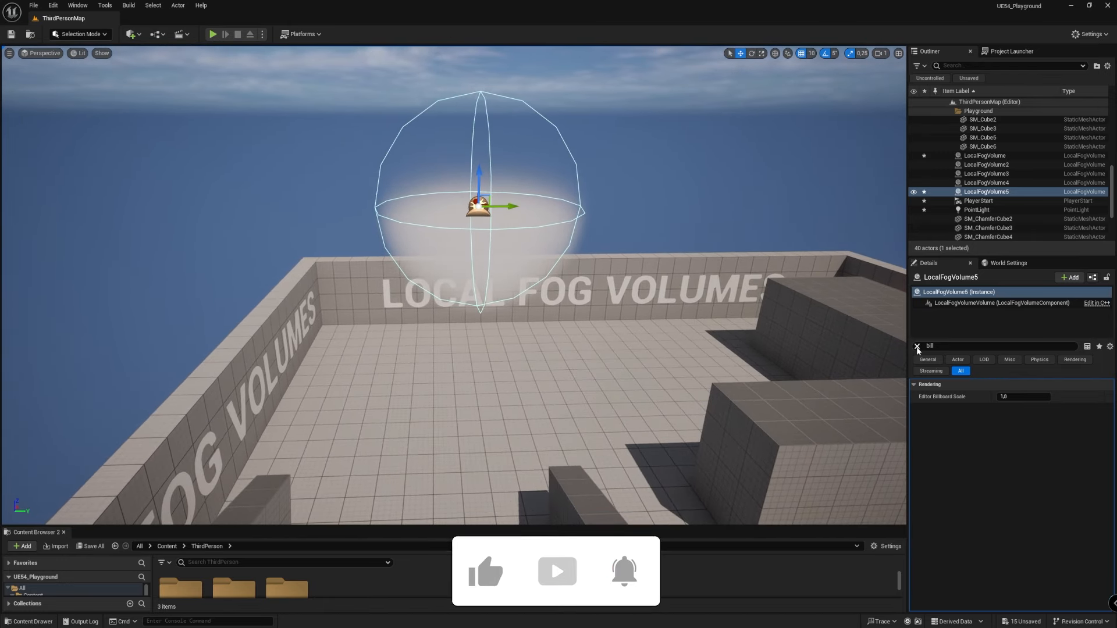
Step: Clear the Details filter and set LocalFogVolume5's scale to 1.0 before duplicating it as LocalFogVolume6
click(916, 347)
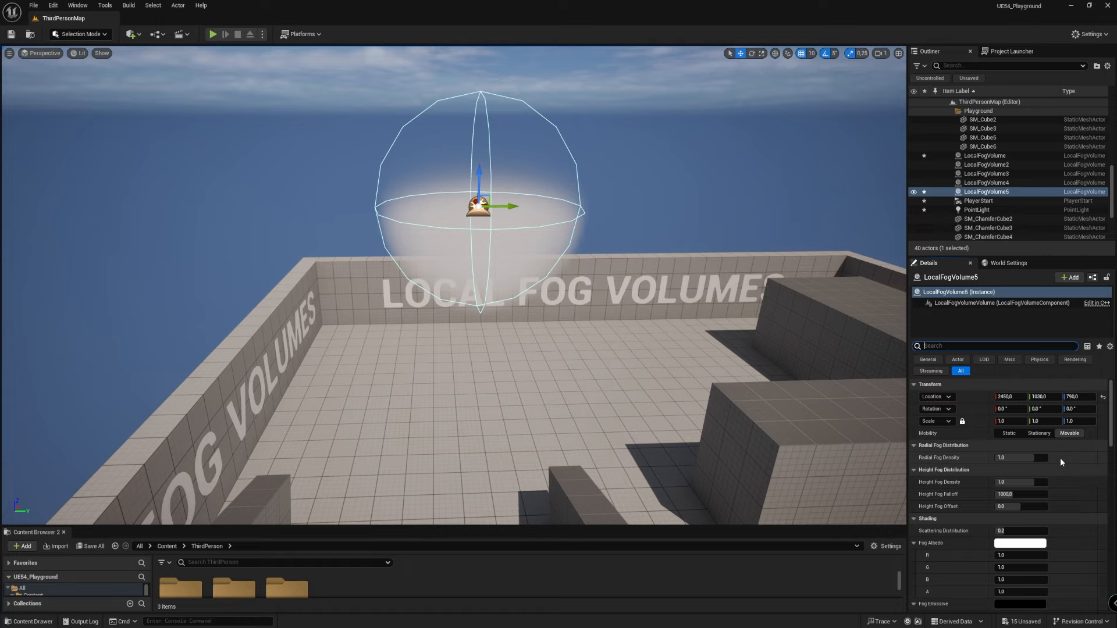
mouse_move(989, 455)
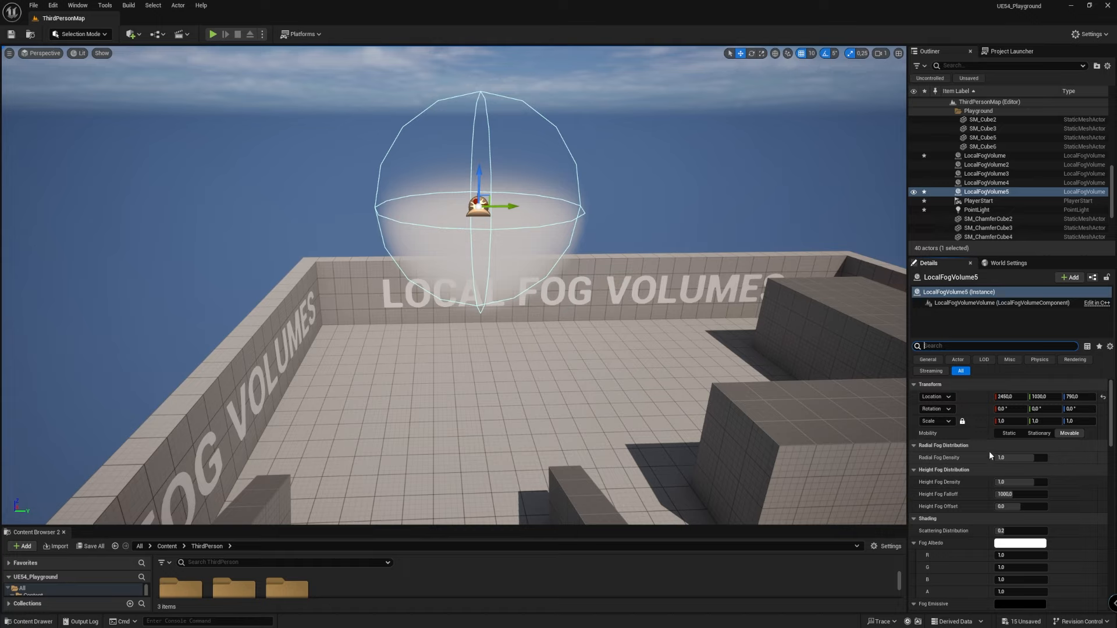
mouse_move(970, 411)
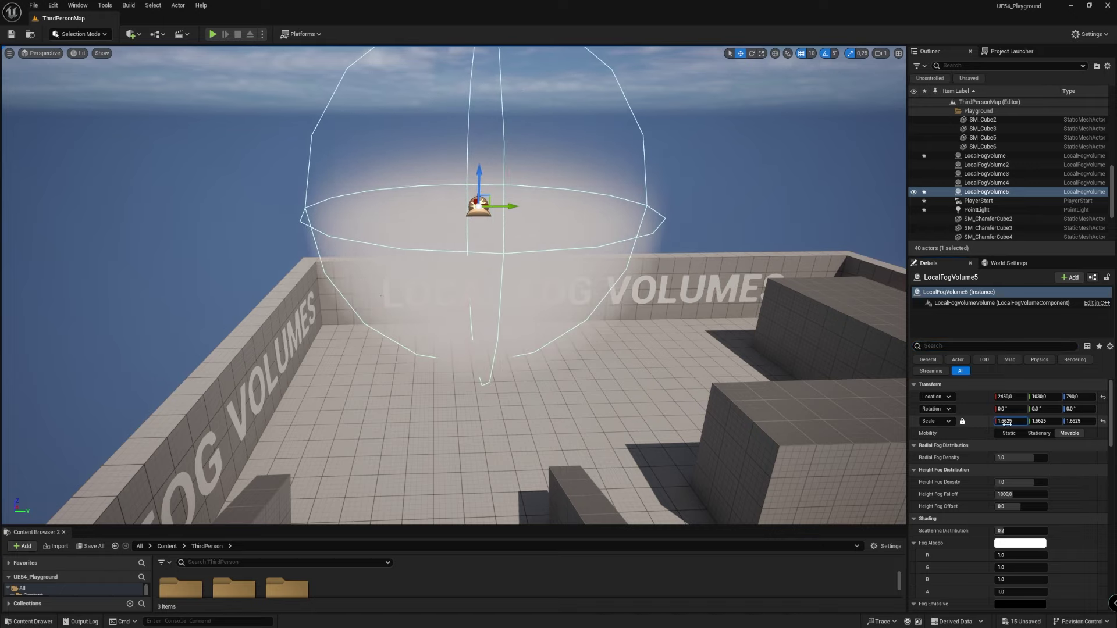
text(1.0)
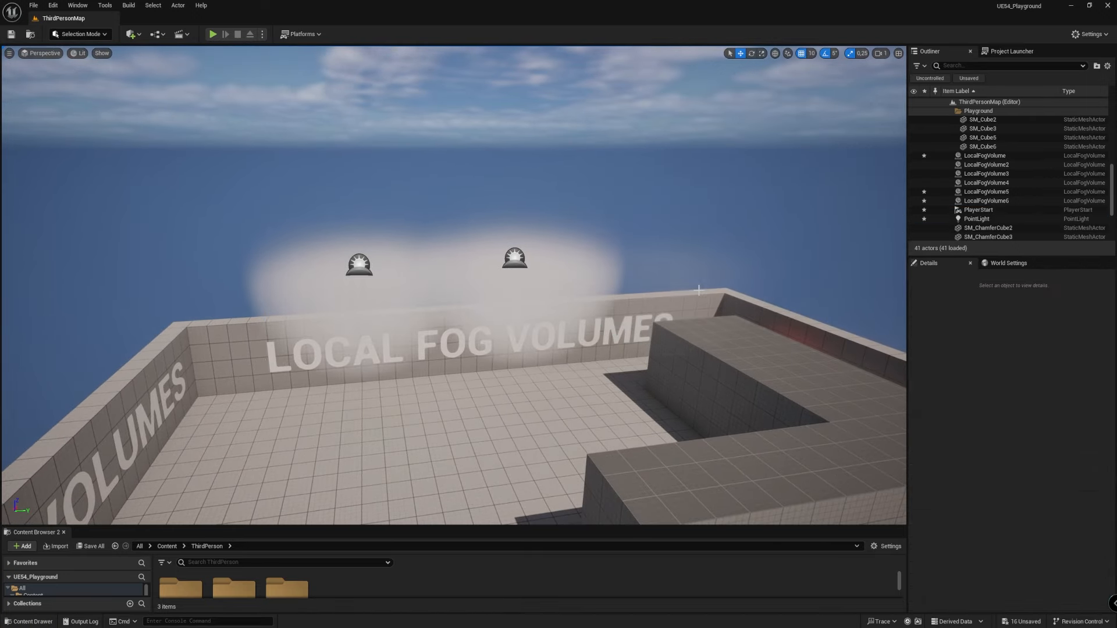
Step: Reselect LocalFogVolume5 so it is the only fog sphere left above the courtyard
click(512, 266)
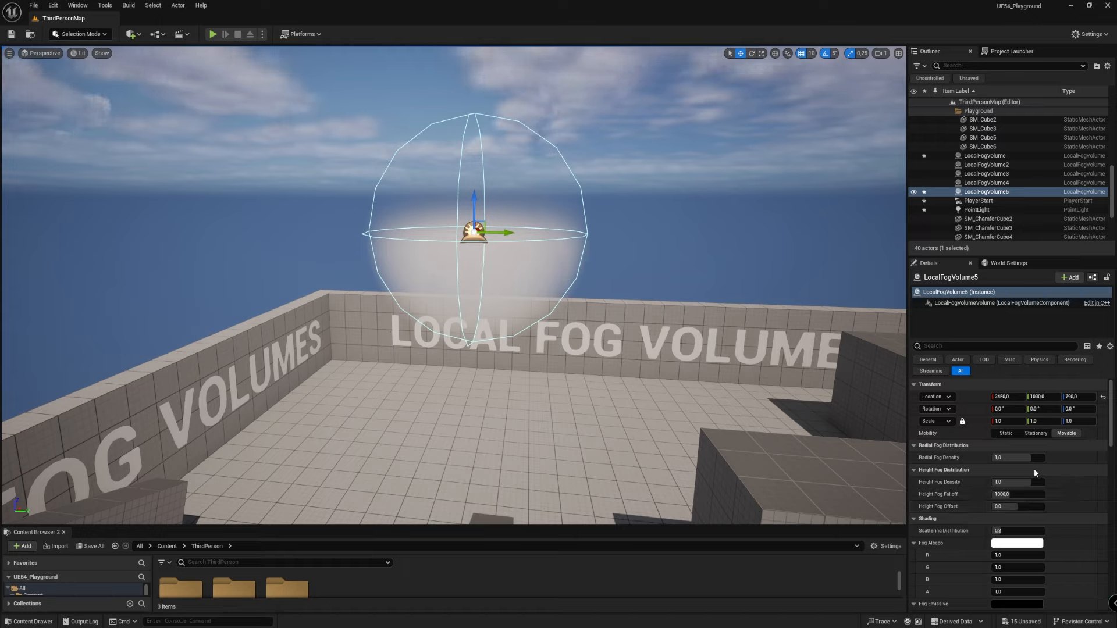
Step: Set Radial Fog Density 0, Height Fog Density 2 and 1.0, then raise Height Fog Falloff for a taller puff
click(1017, 457)
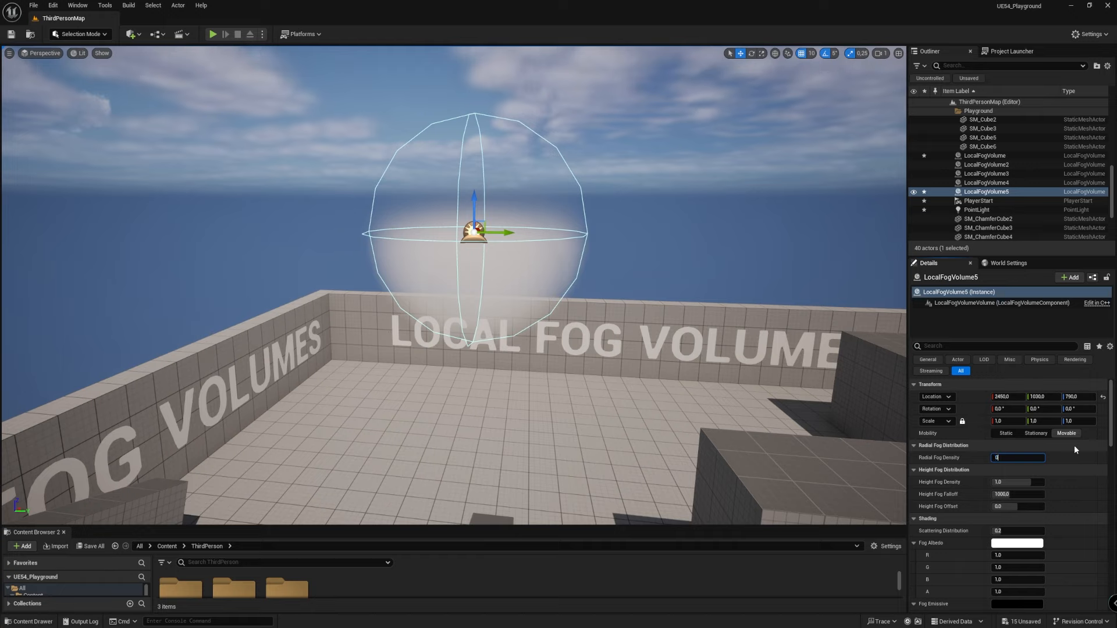
text(0)
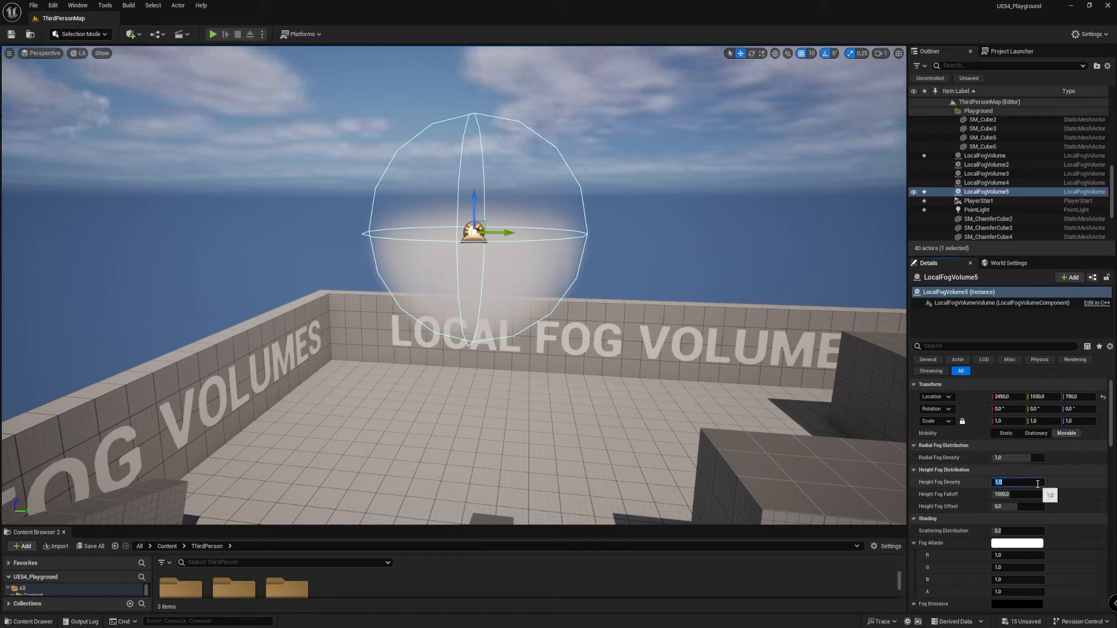
text(2)
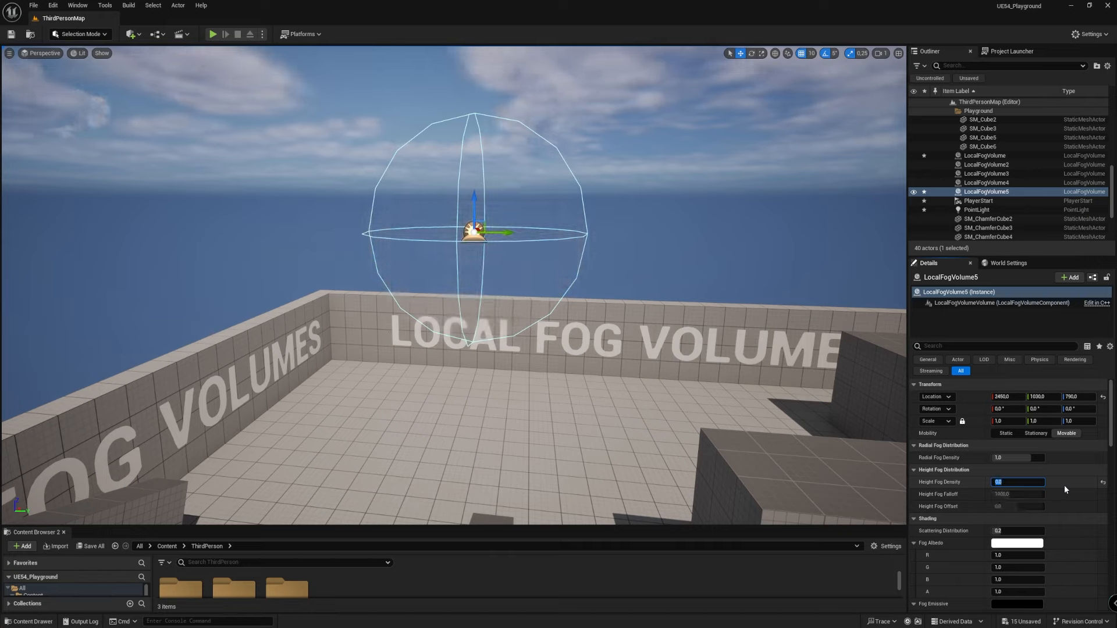
text(1.0)
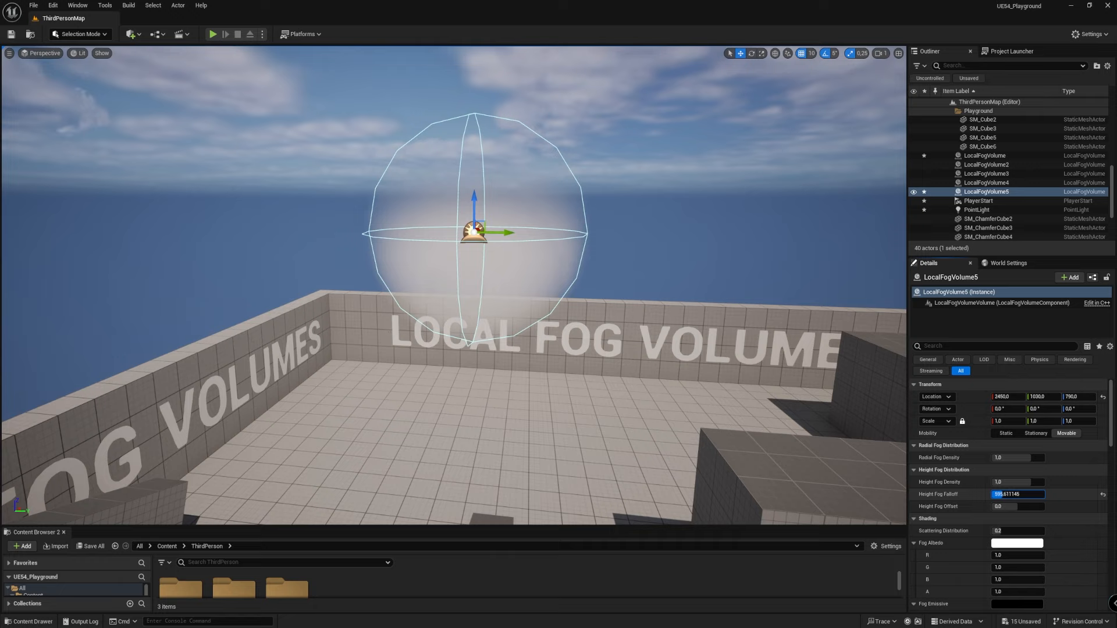
drag(1017, 493, 1033, 493)
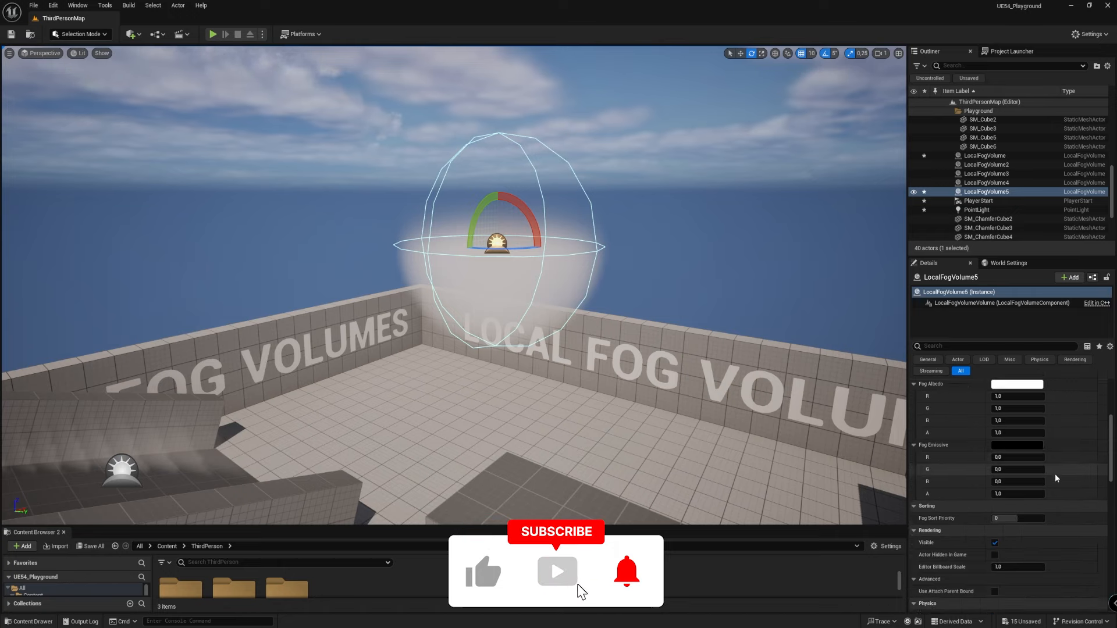
scroll(down, 3)
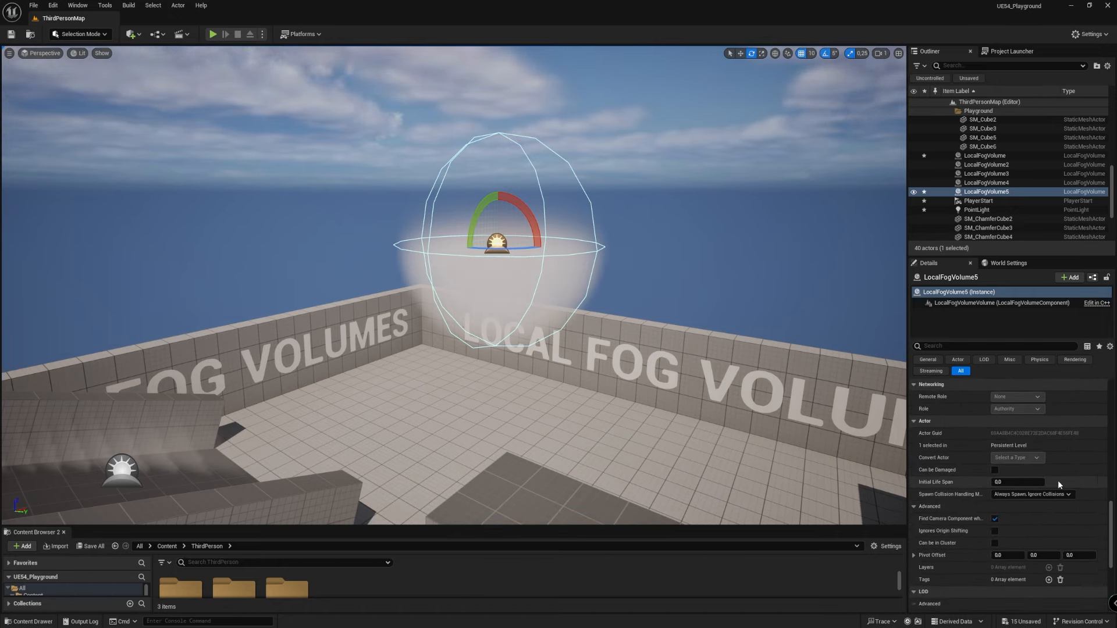
scroll(down, 3)
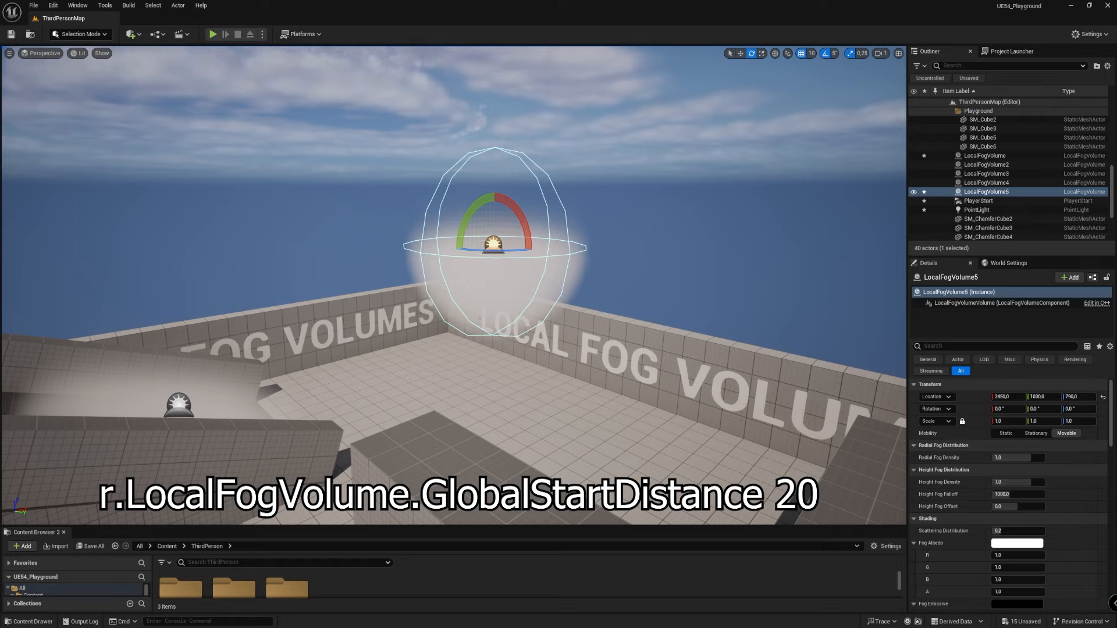
Step: Run r.LocalFogVolume.GlobalStartDistance 20 so the fog renders near the camera, then check it up close
click(192, 621)
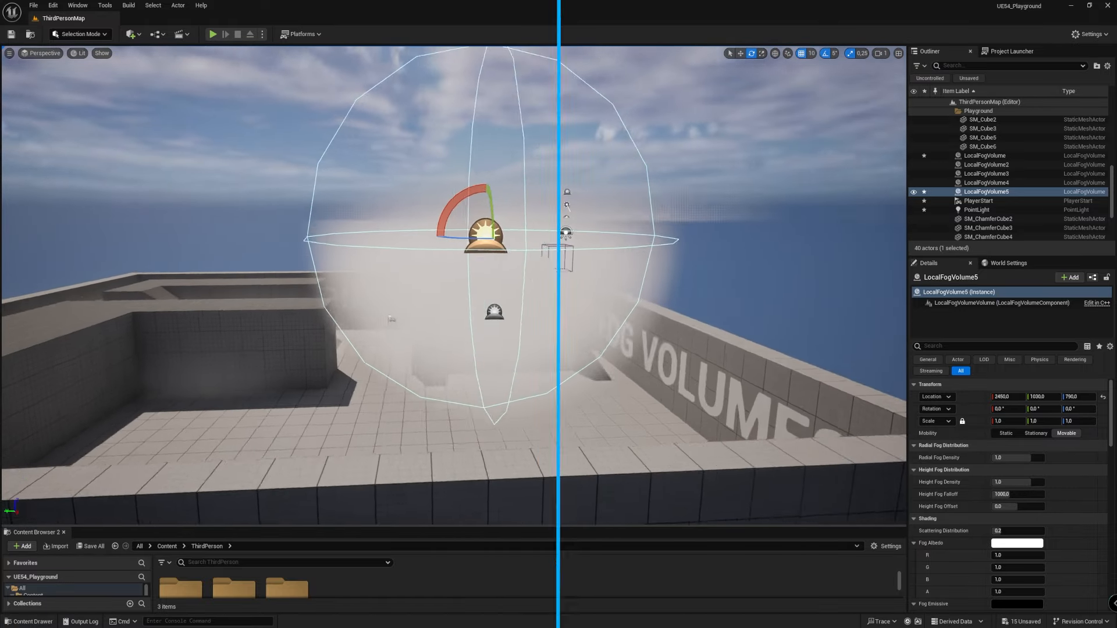
click(212, 33)
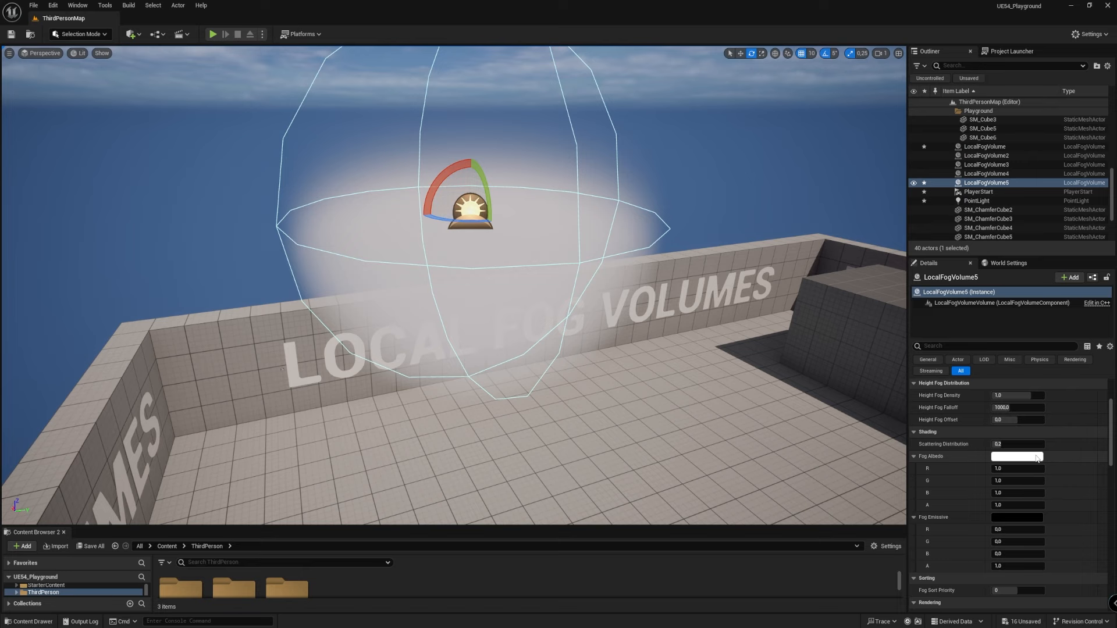
click(1017, 455)
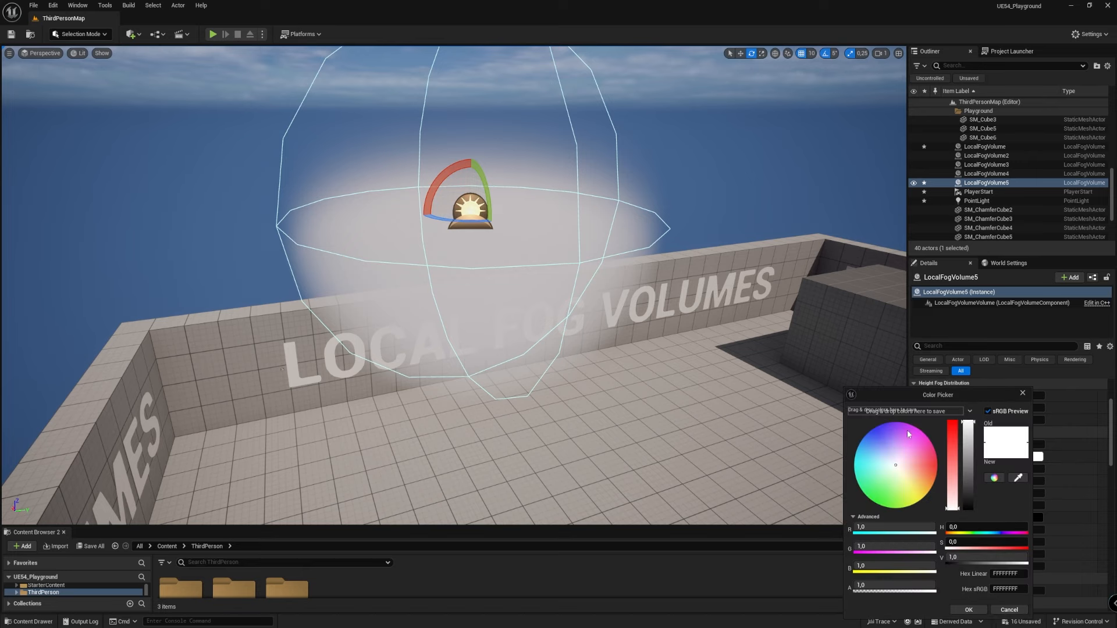
click(919, 468)
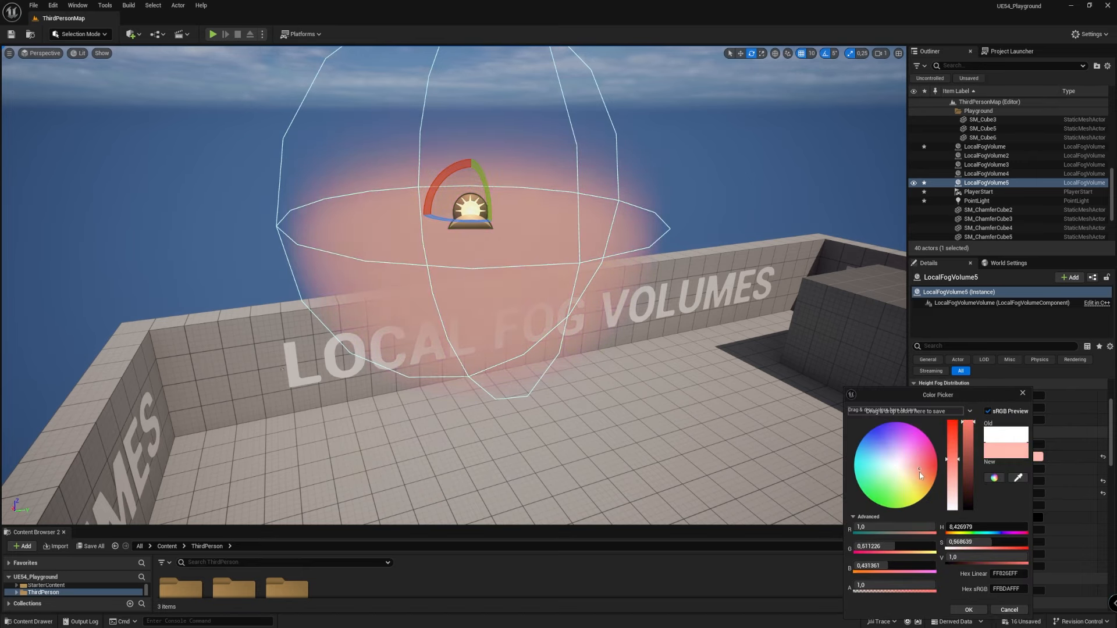
click(868, 483)
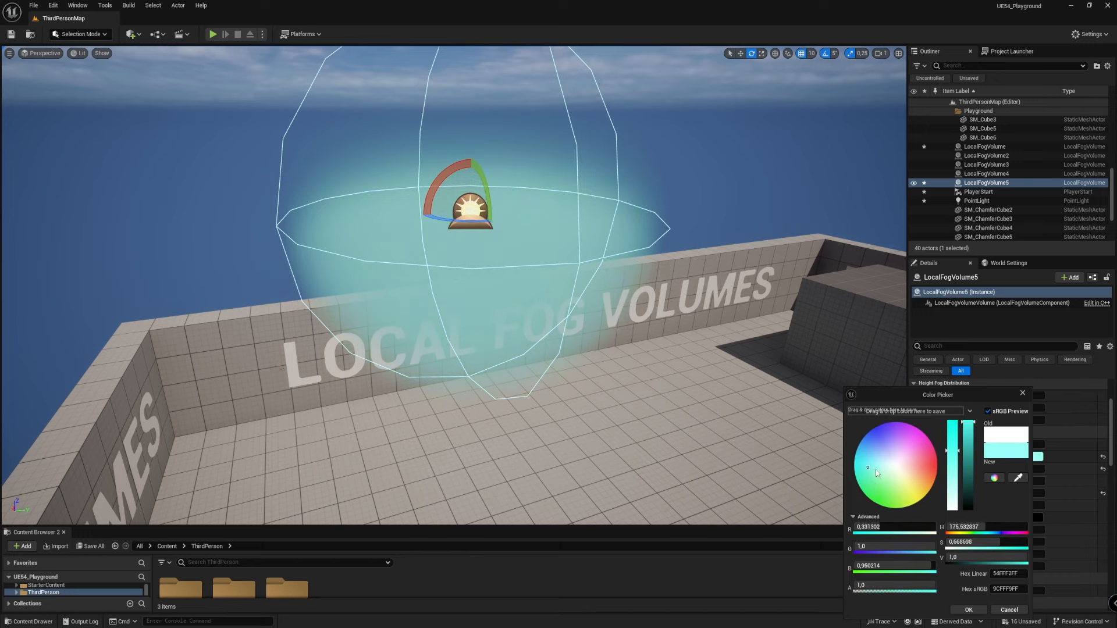
click(967, 609)
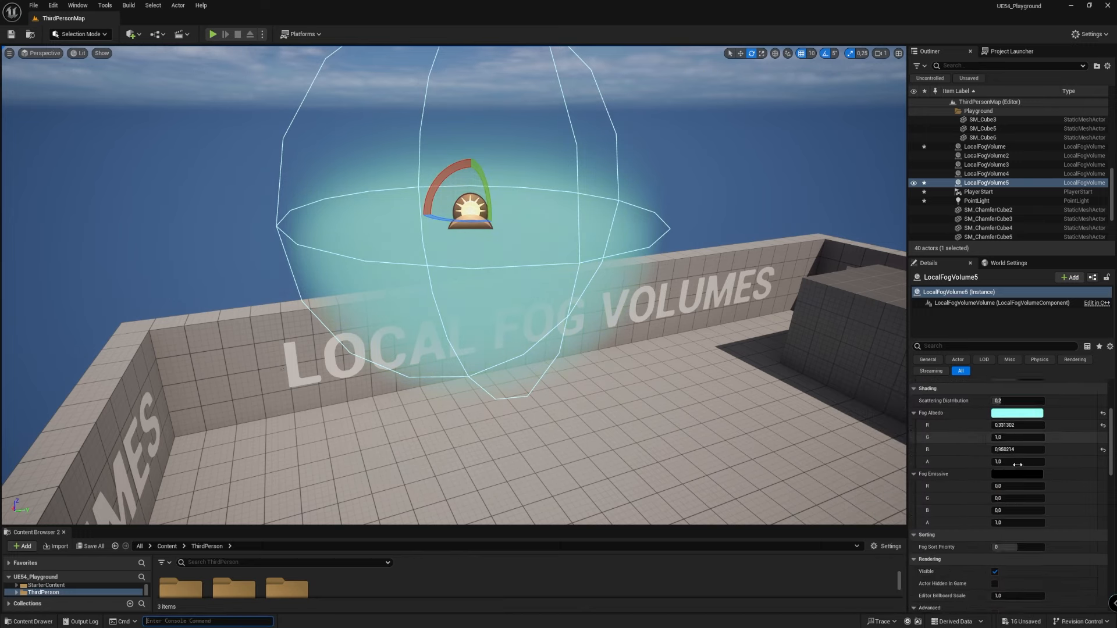
click(1010, 474)
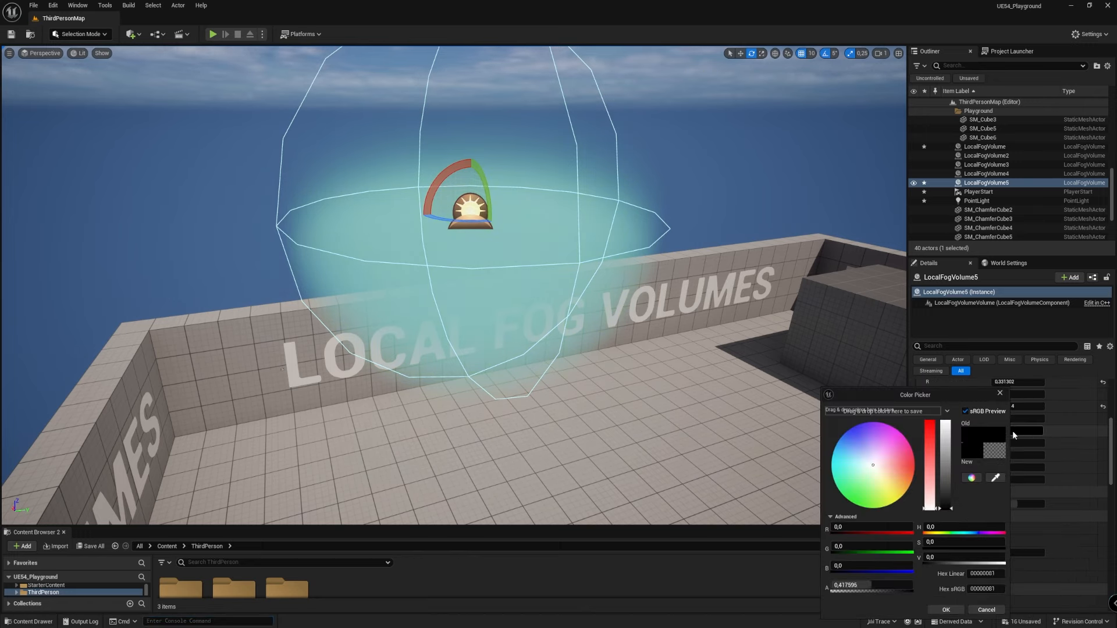
click(863, 438)
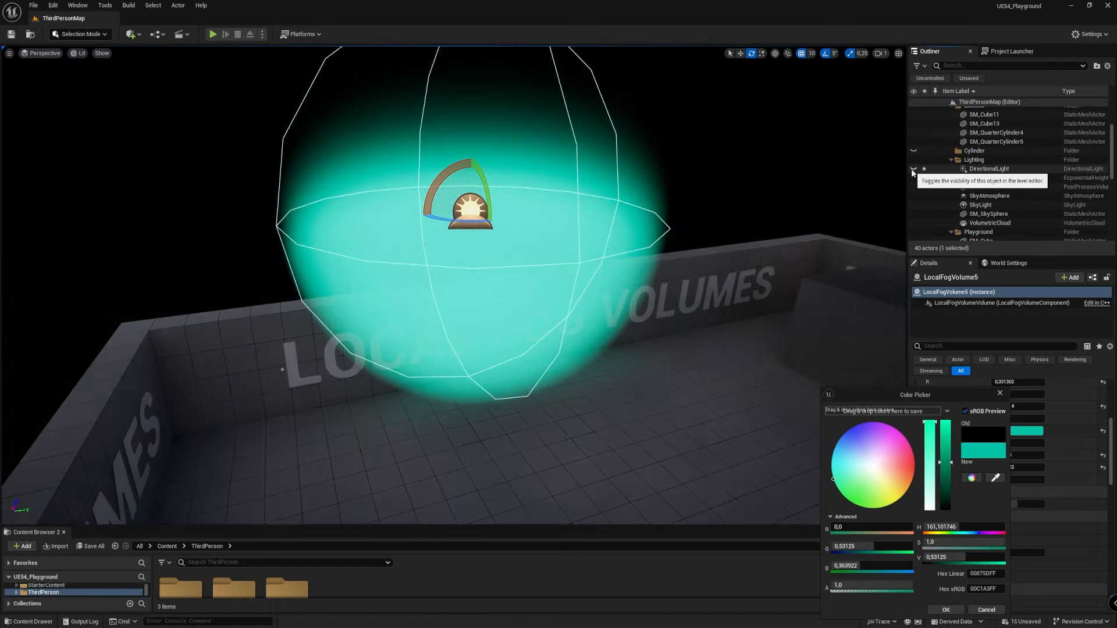
click(915, 169)
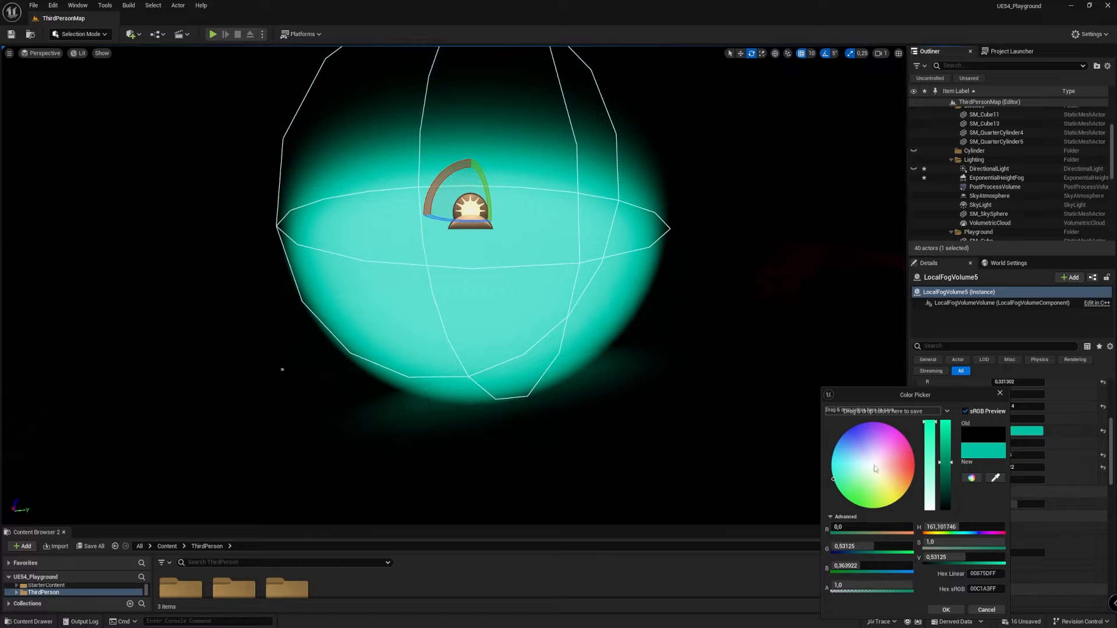
click(866, 435)
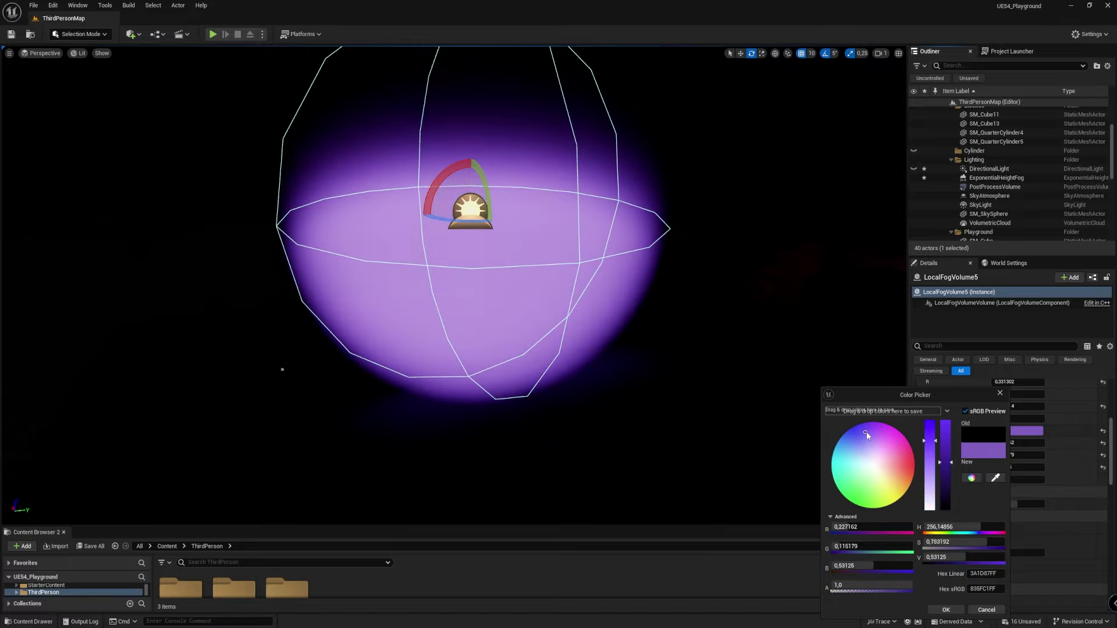
click(910, 465)
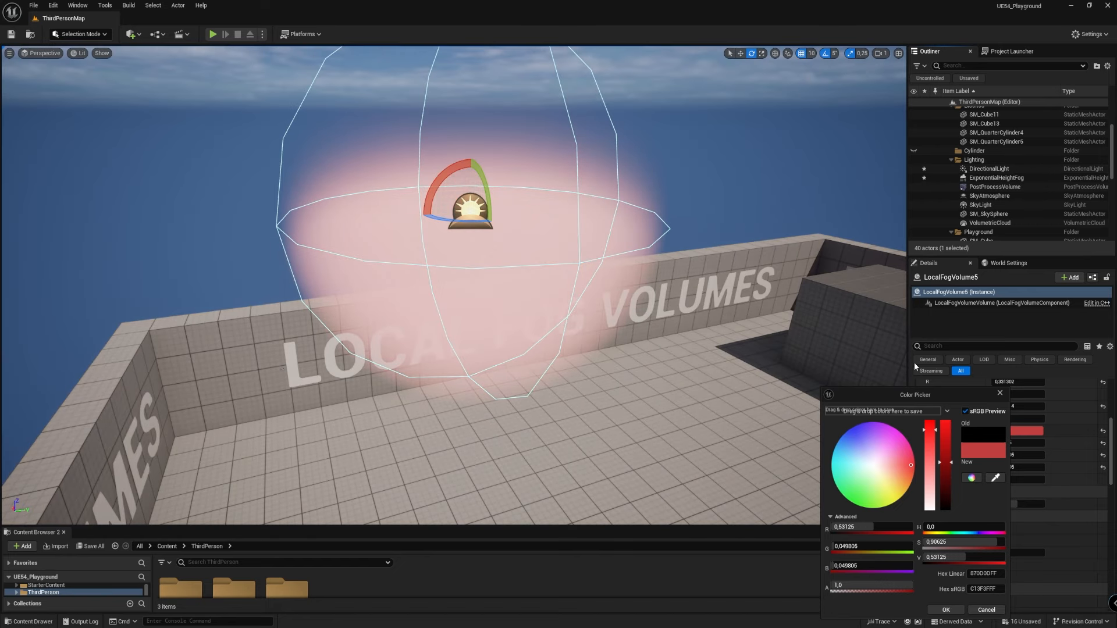
click(946, 609)
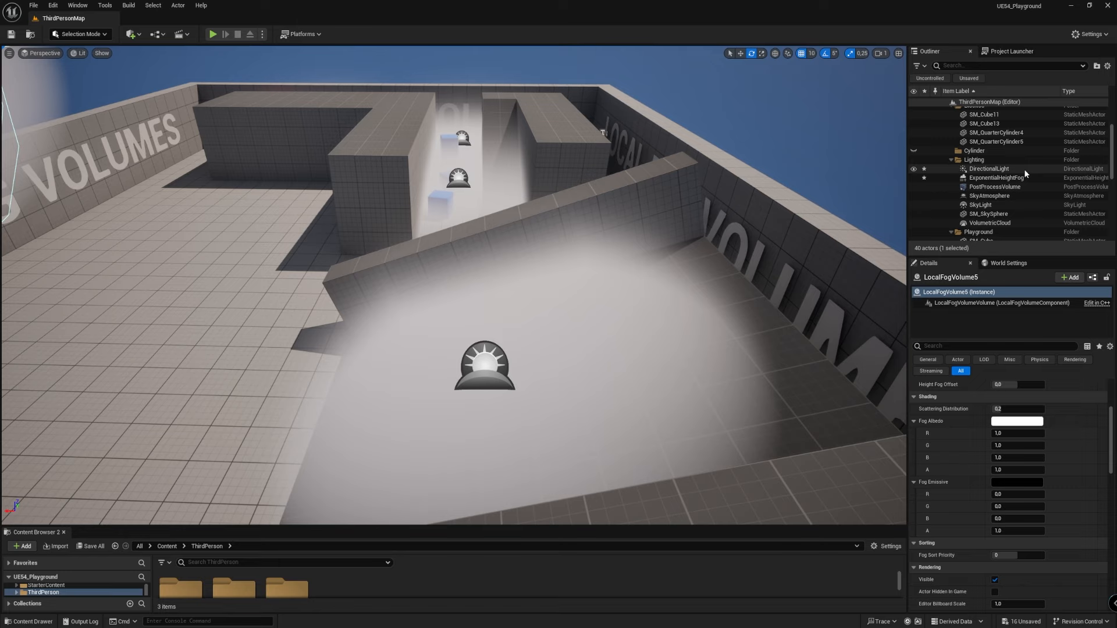
Step: Select ExponentialHeightFog and enable its Volumetric Fog checkbox in Details
click(996, 177)
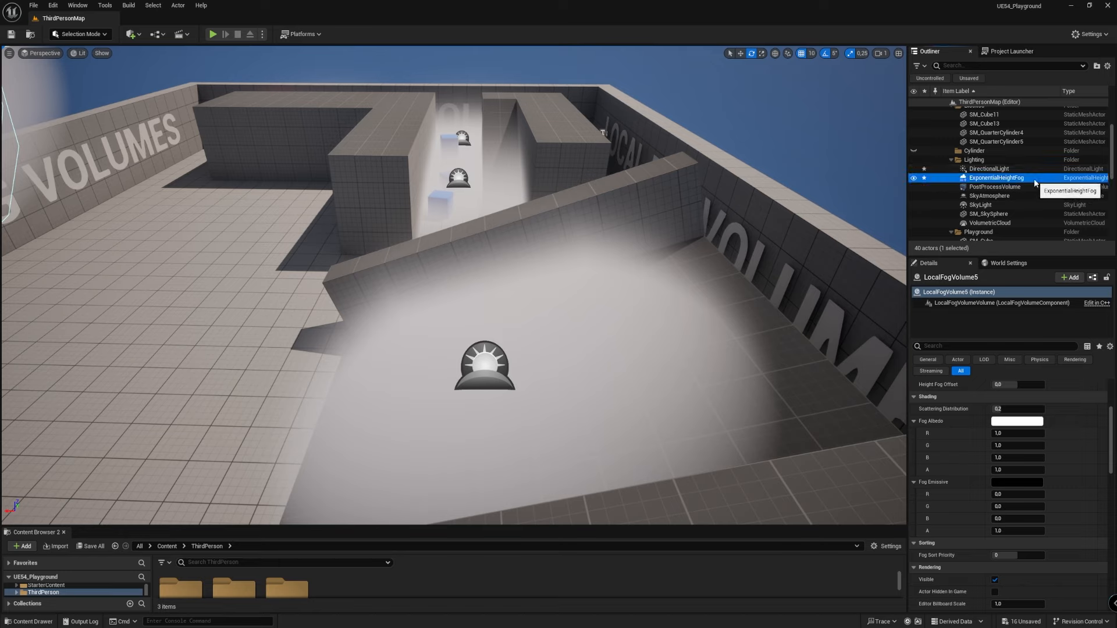
click(995, 177)
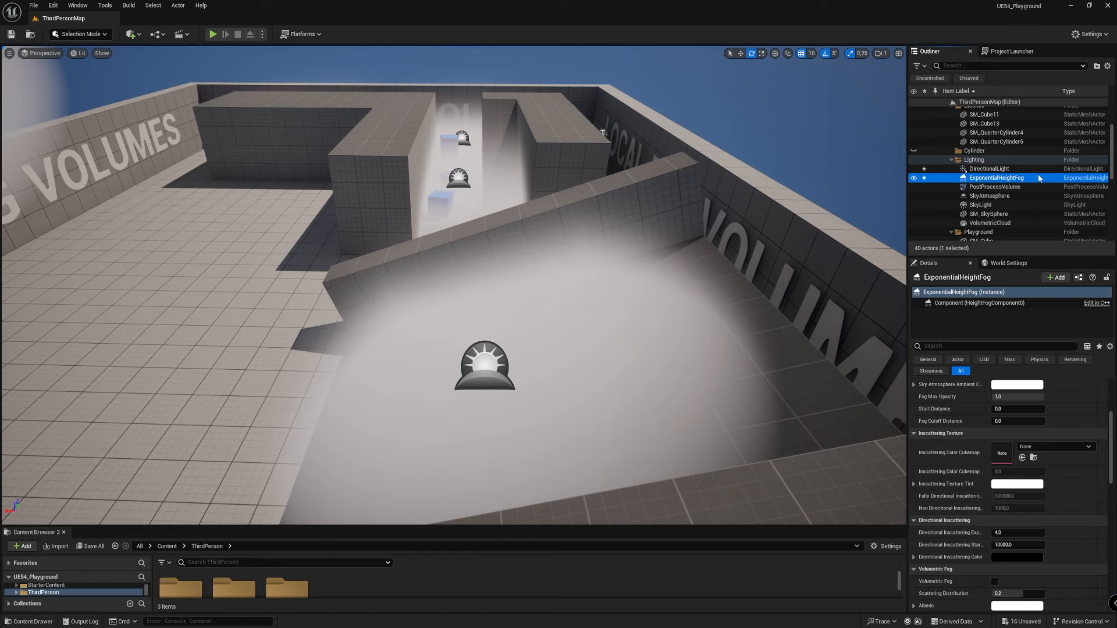
click(989, 167)
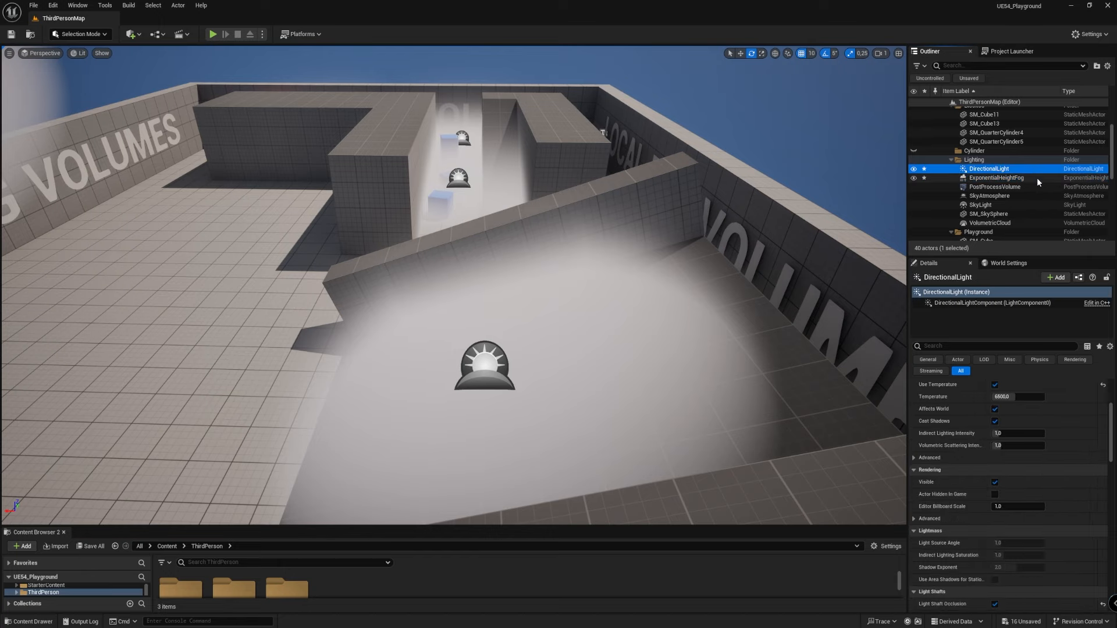
click(996, 177)
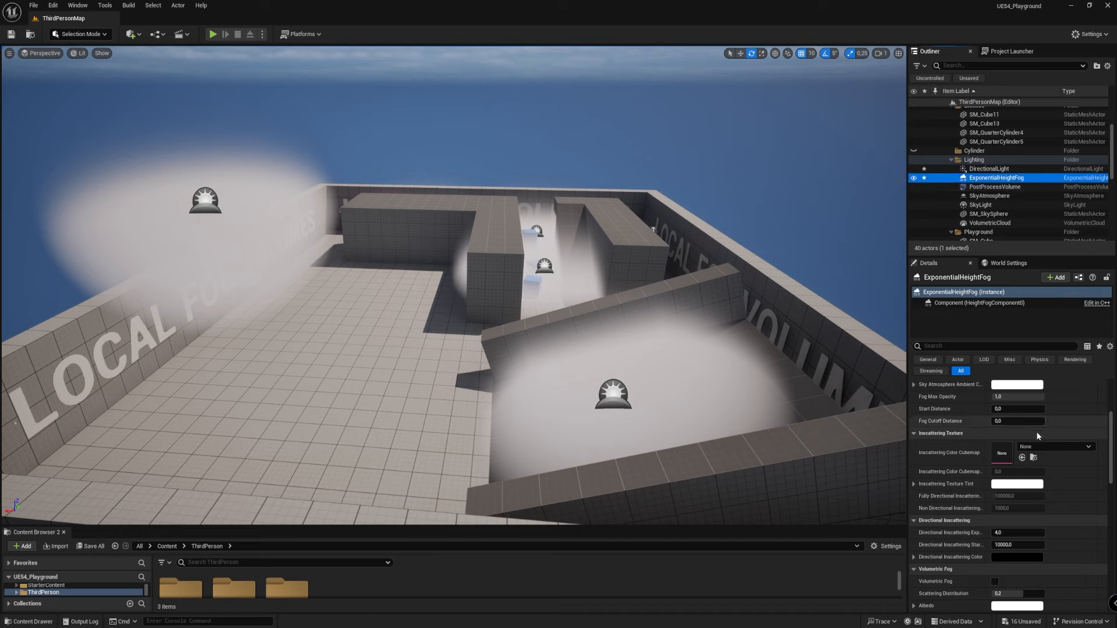
scroll(down, 3)
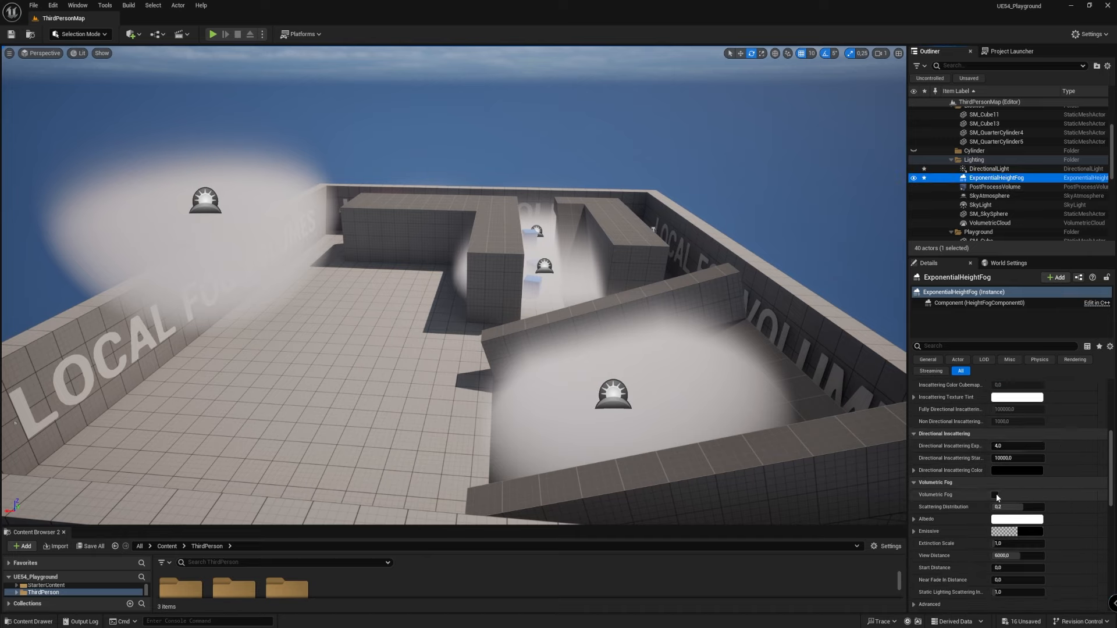
click(994, 495)
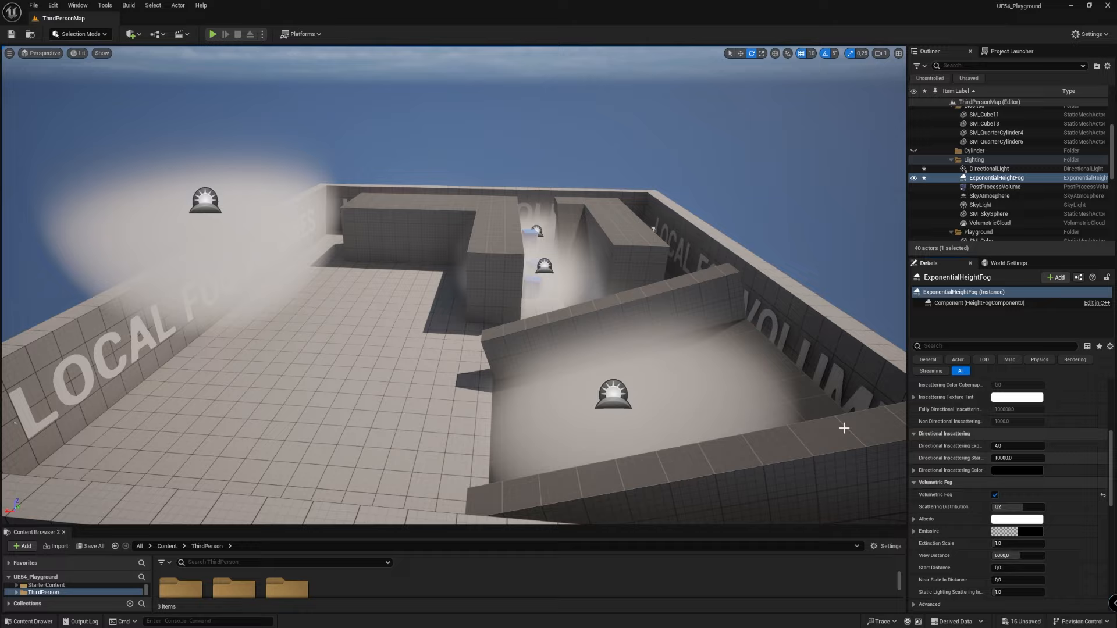
mouse_move(506, 346)
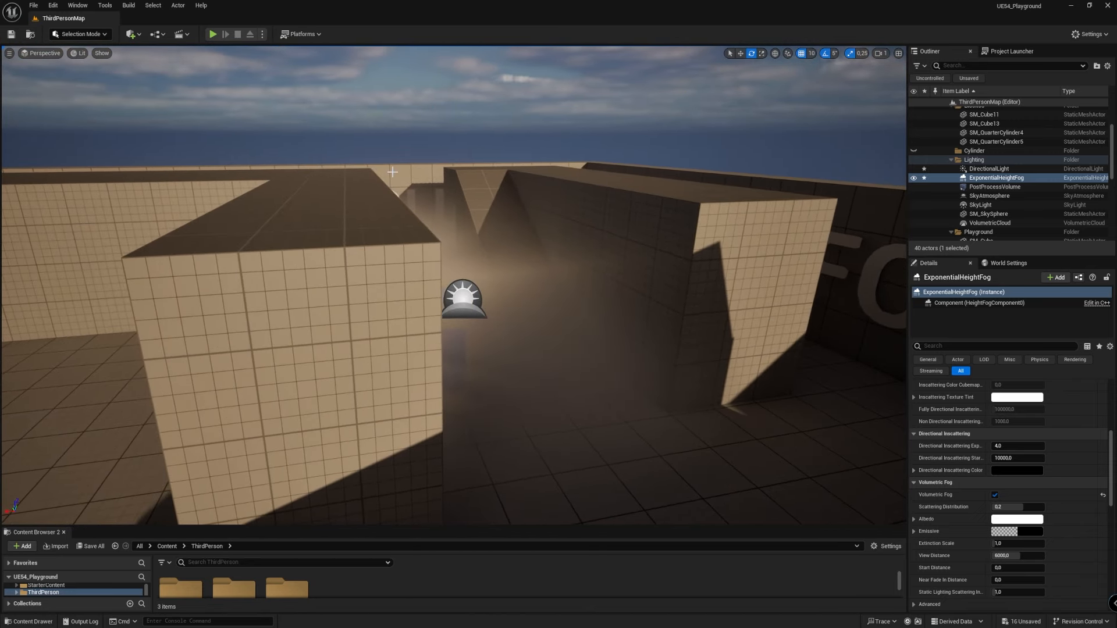
Step: Play the level with the character to check the volumetric fog
click(212, 34)
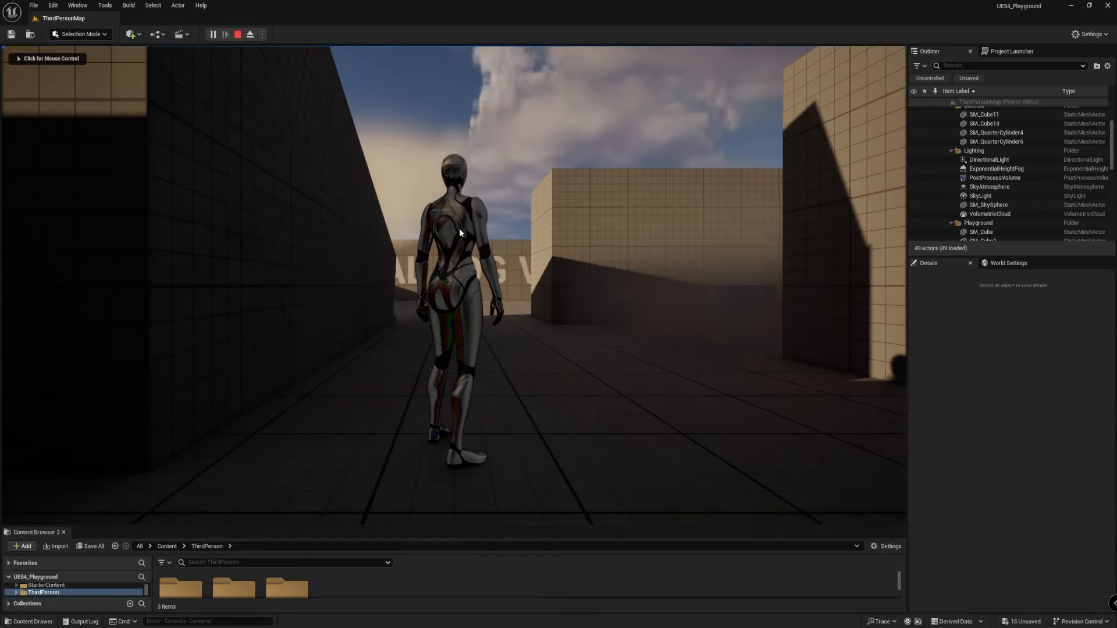